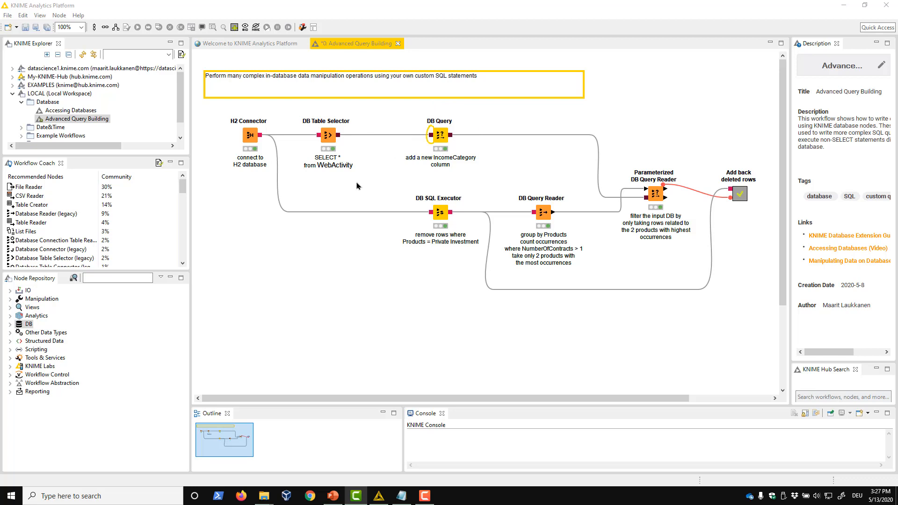
Evaluate the DB Query node's CASE WHEN SQL to preview Low and Medium Income labels.
left_click(440, 135)
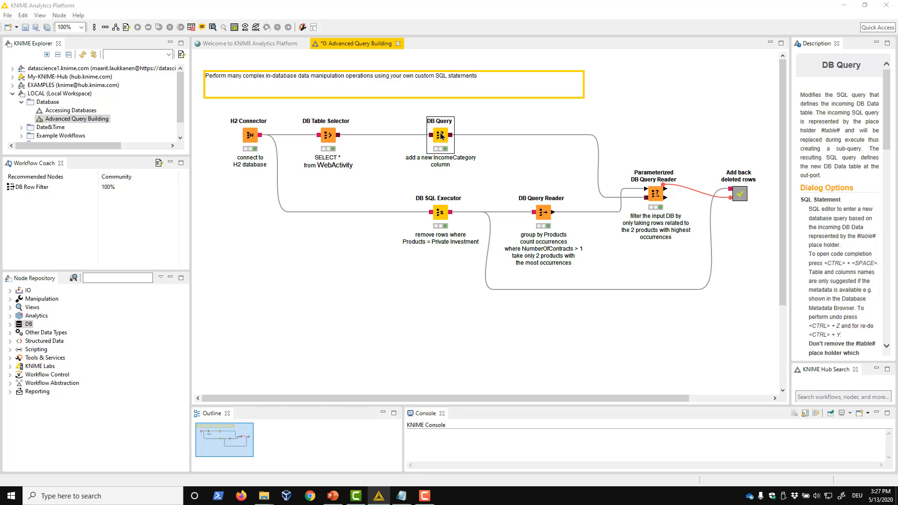
double_click(440, 136)
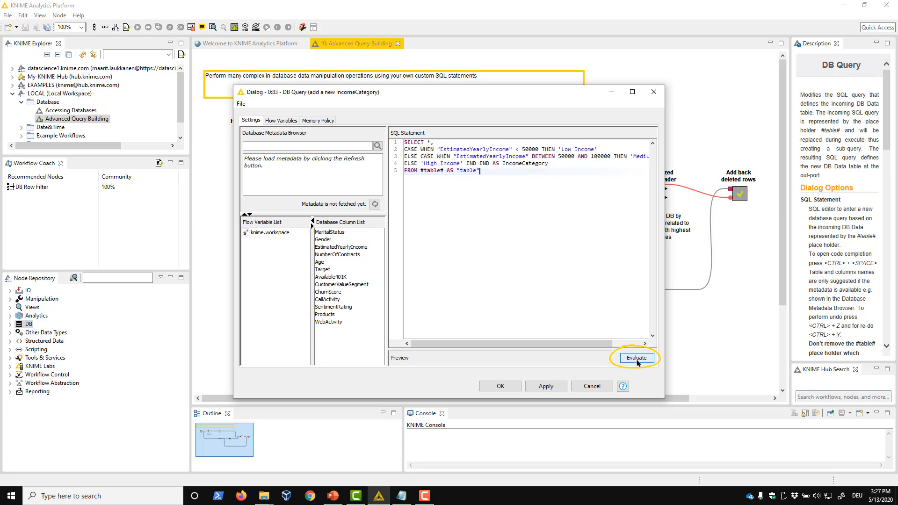
left_click(636, 358)
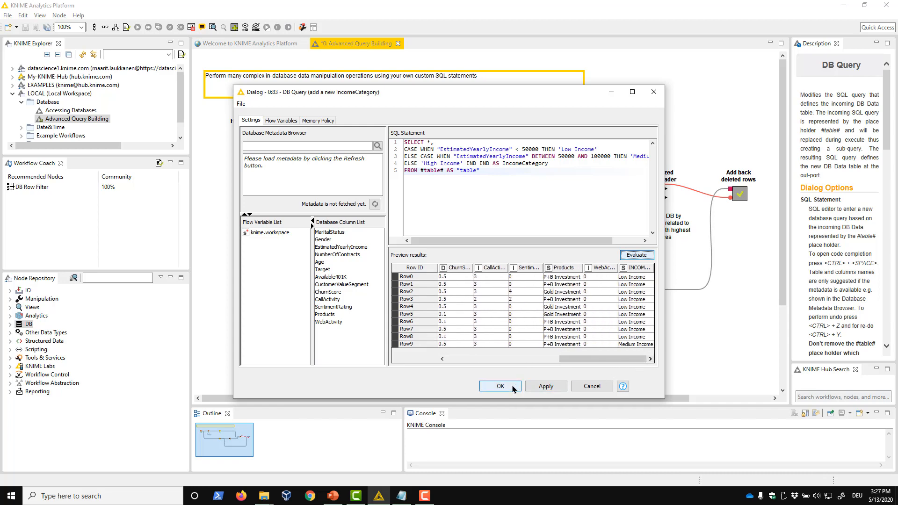
Confirm the IncomeCategory query, then enable Custom Query in DB Table Selector with 'SELECT *,' SQL and close it.
left_click(498, 386)
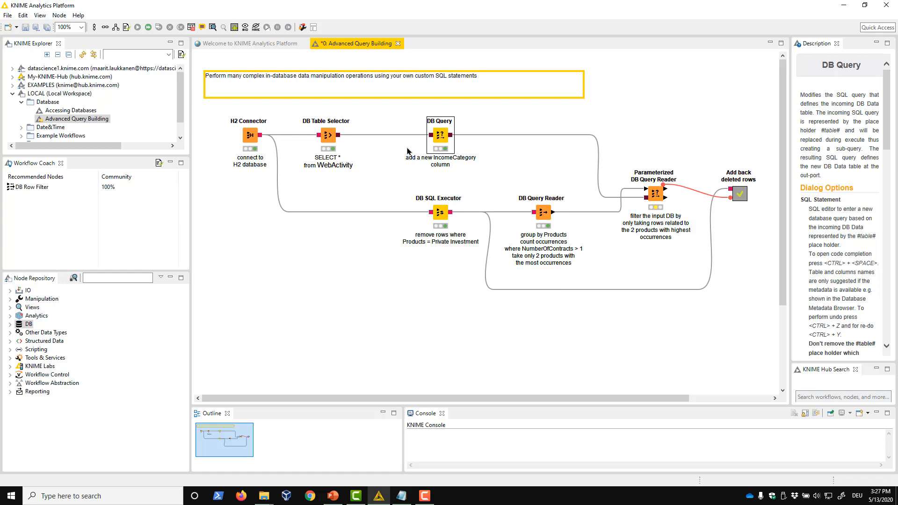
mouse_move(331, 141)
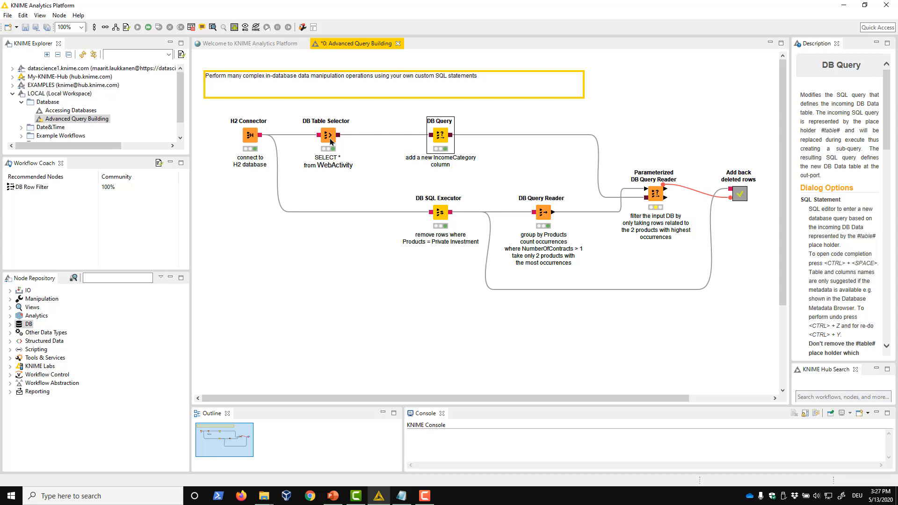
double_click(327, 134)
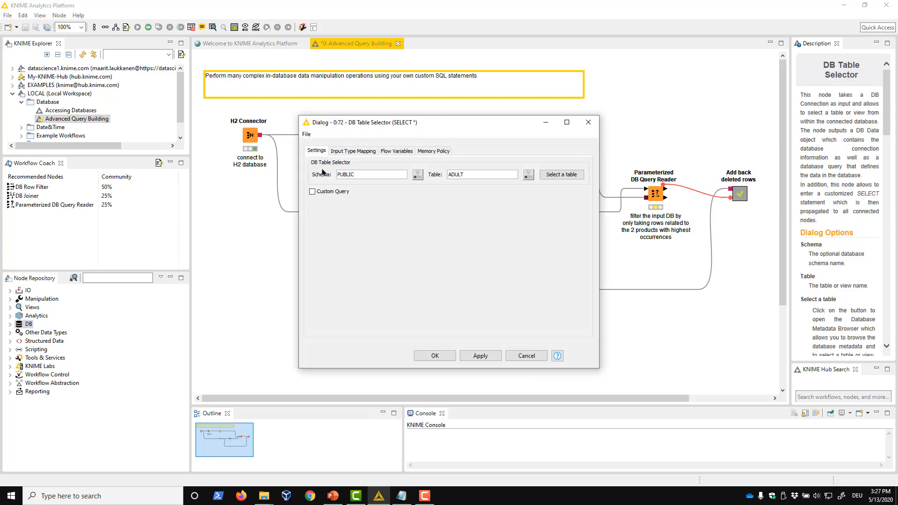
left_click(312, 191)
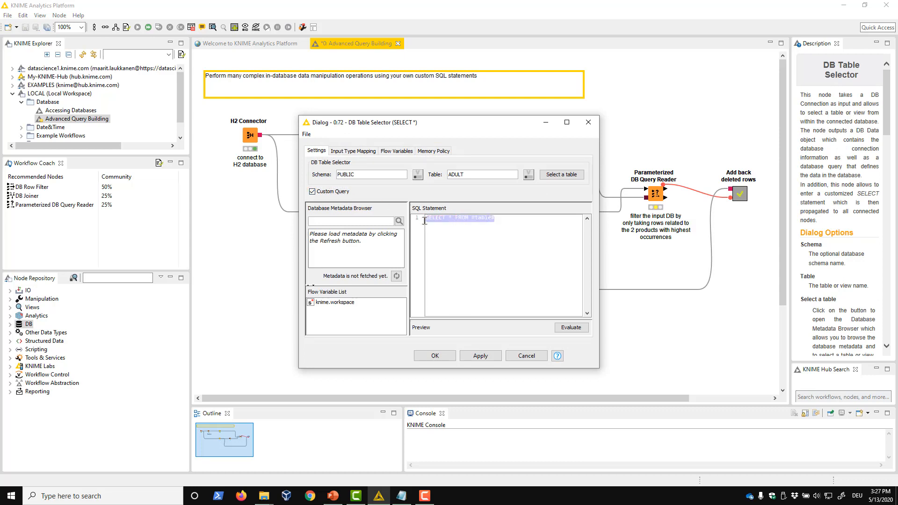
type("SELECT *,")
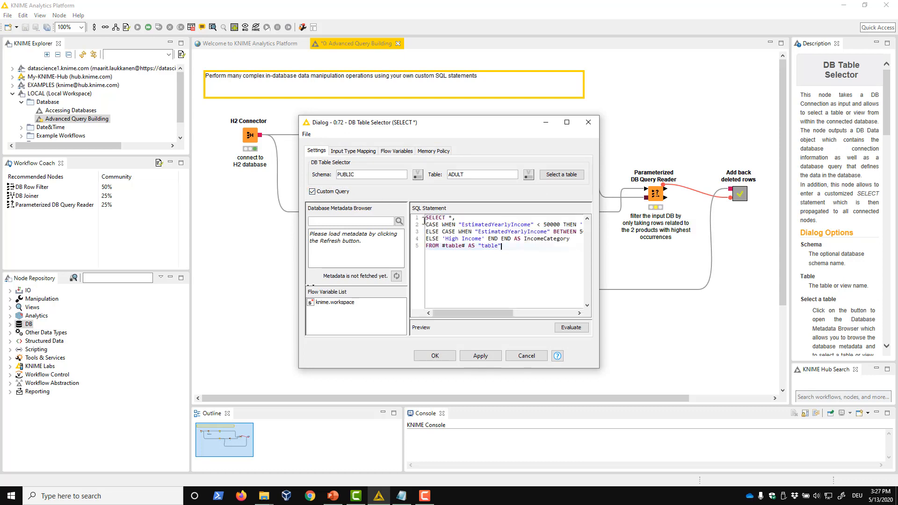
mouse_move(476, 297)
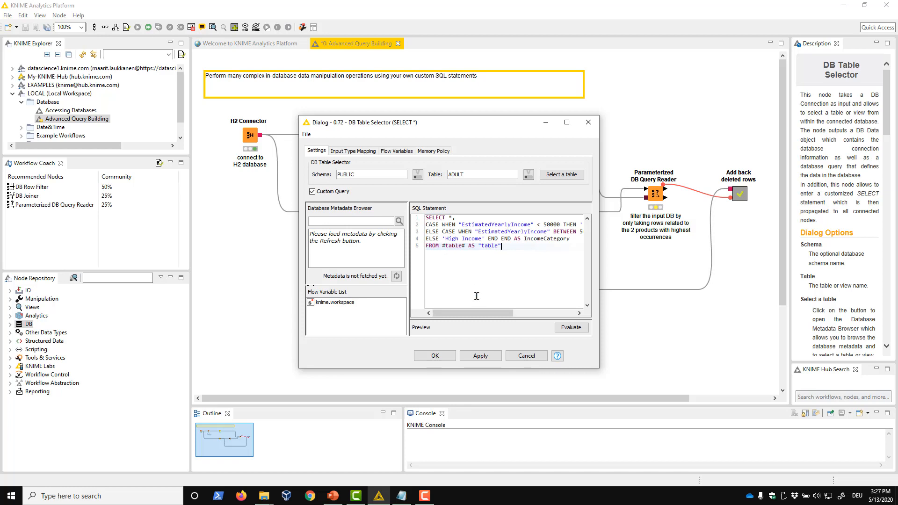
left_click(525, 355)
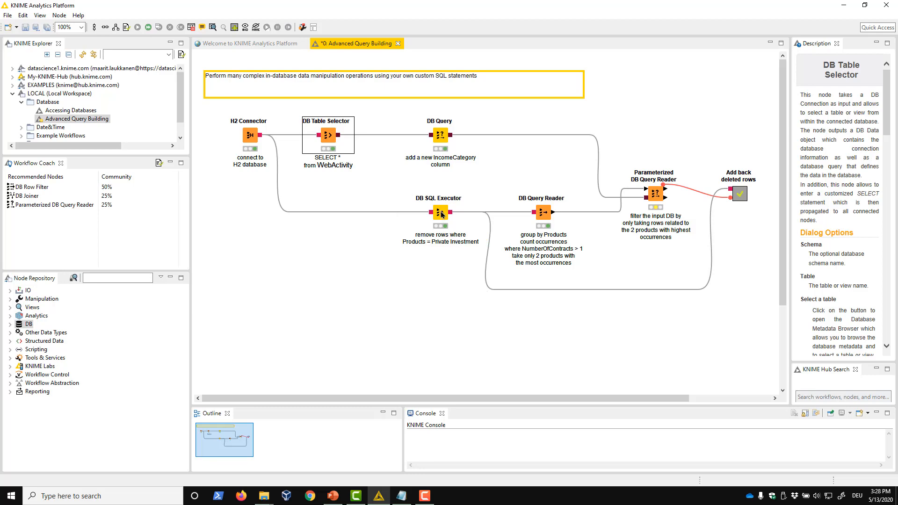
double_click(440, 213)
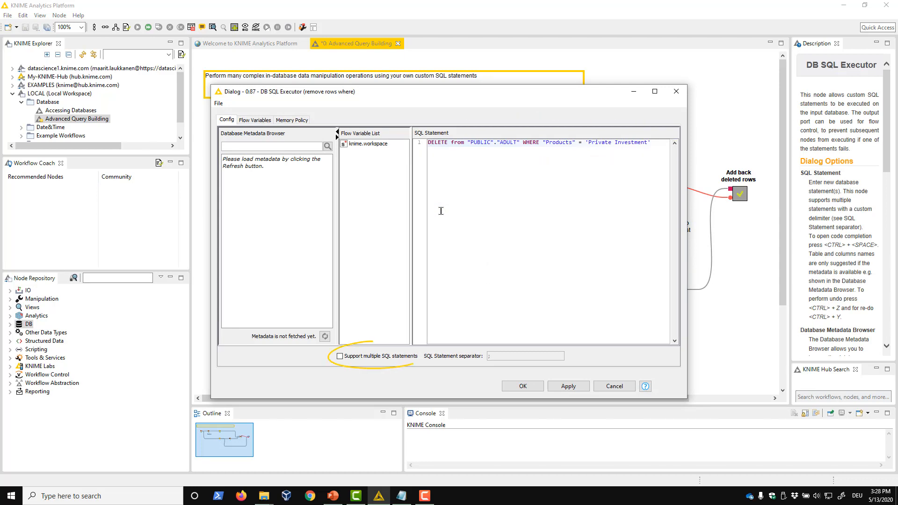
left_click(341, 356)
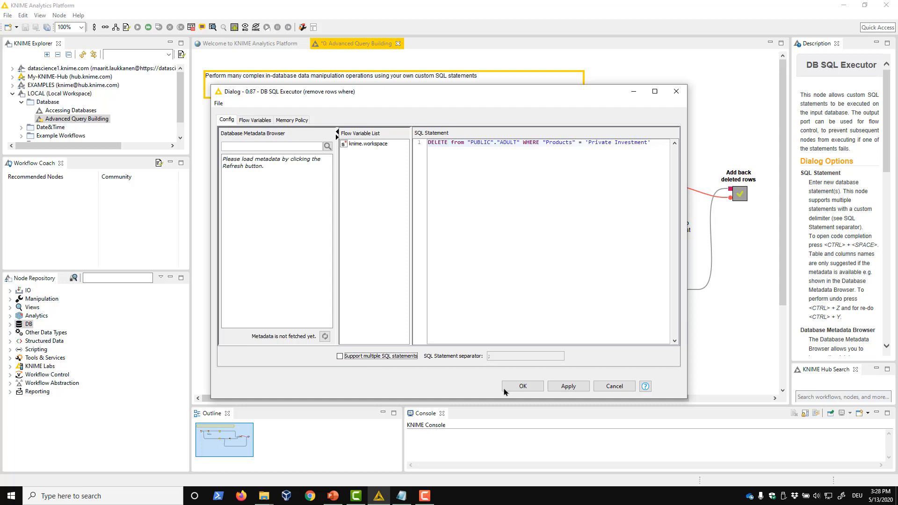
left_click(522, 386)
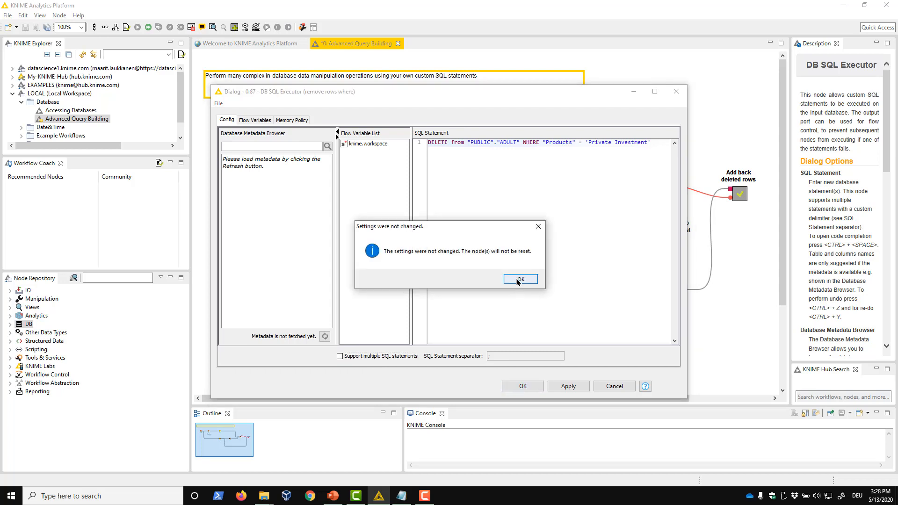
left_click(519, 279)
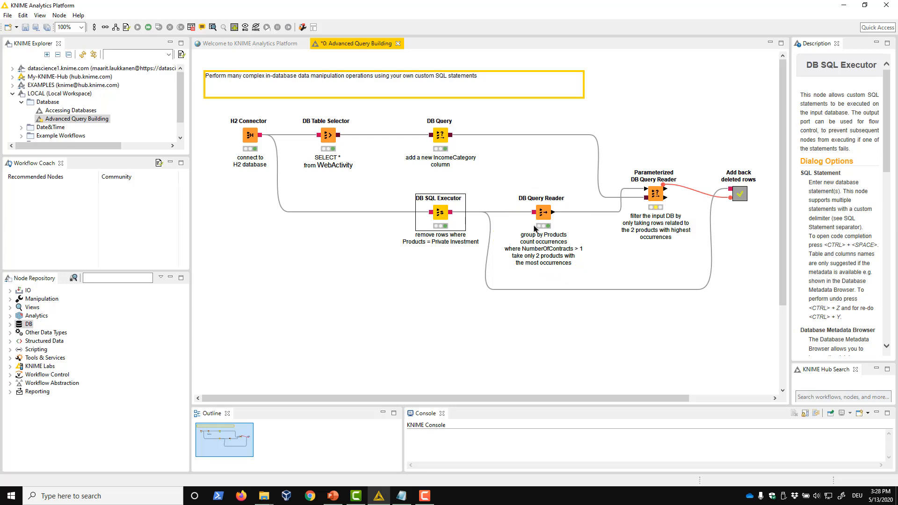
double_click(540, 213)
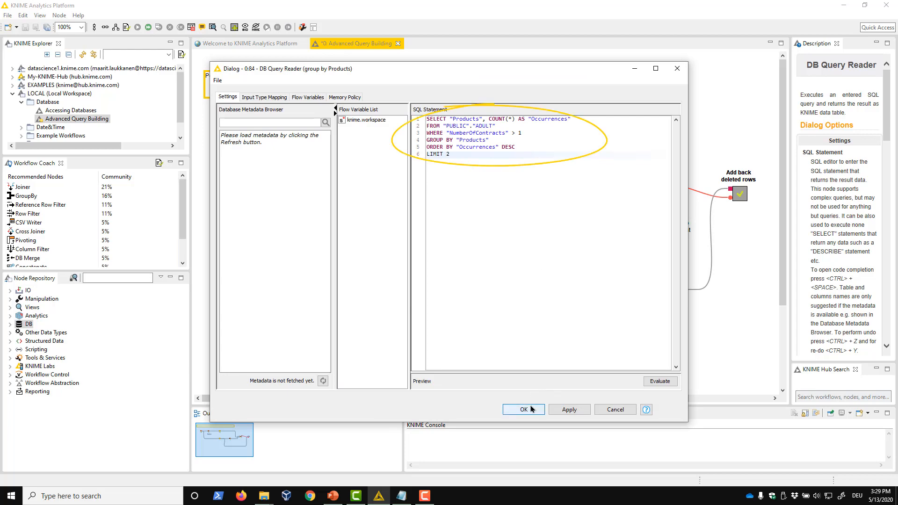
left_click(522, 409)
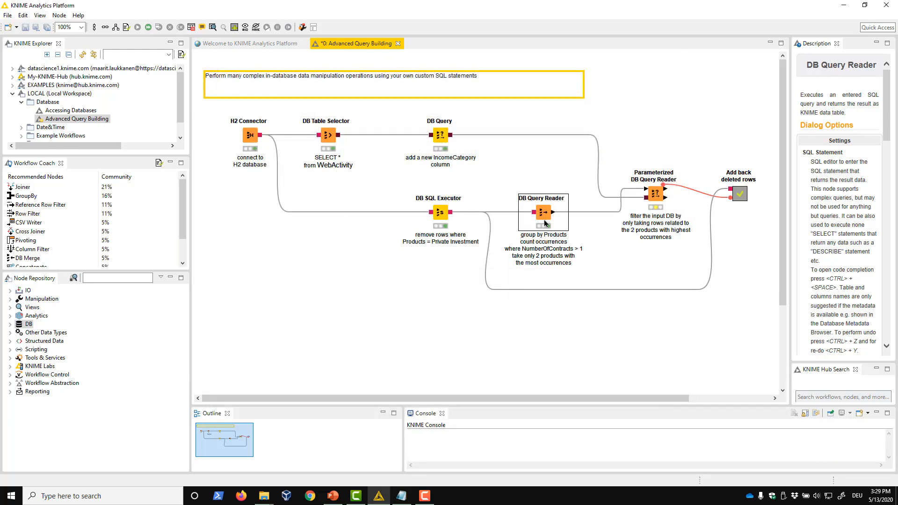
double_click(543, 212)
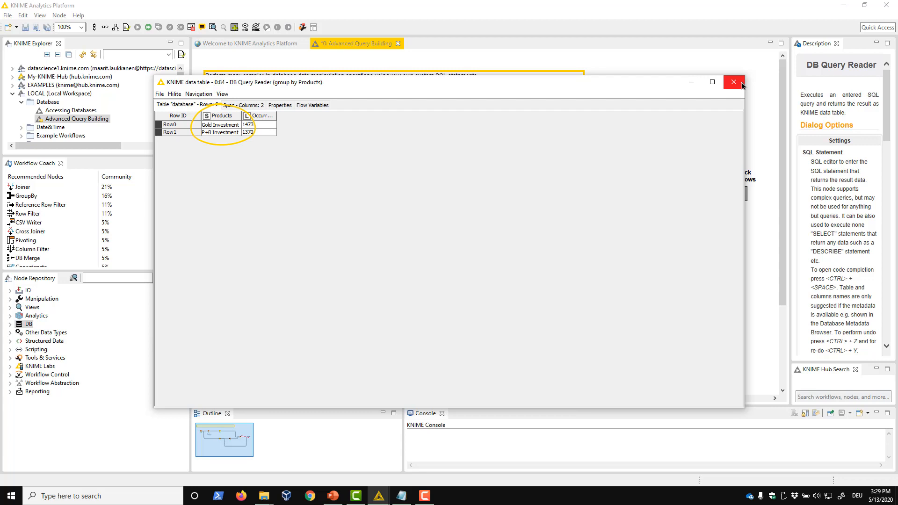
left_click(733, 82)
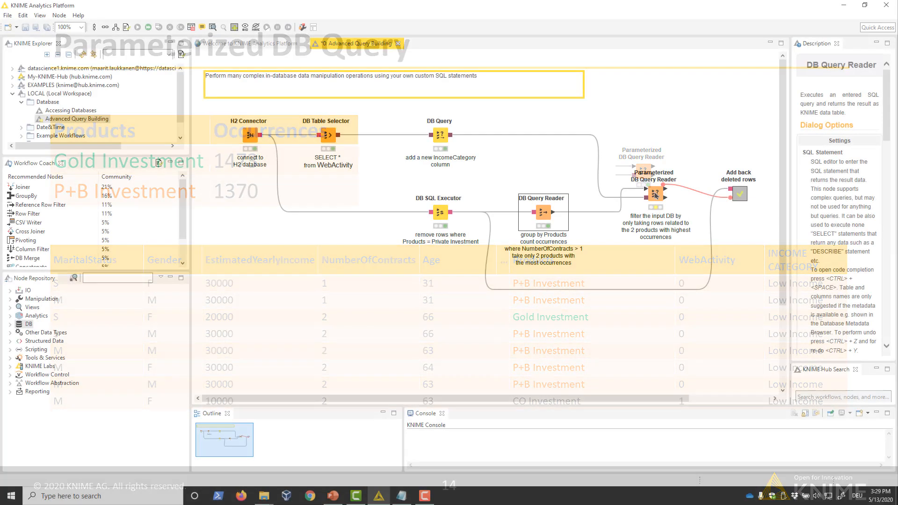
View the Parameterized DB Query Reader's 5163-row Gold Investment result table.
double_click(652, 189)
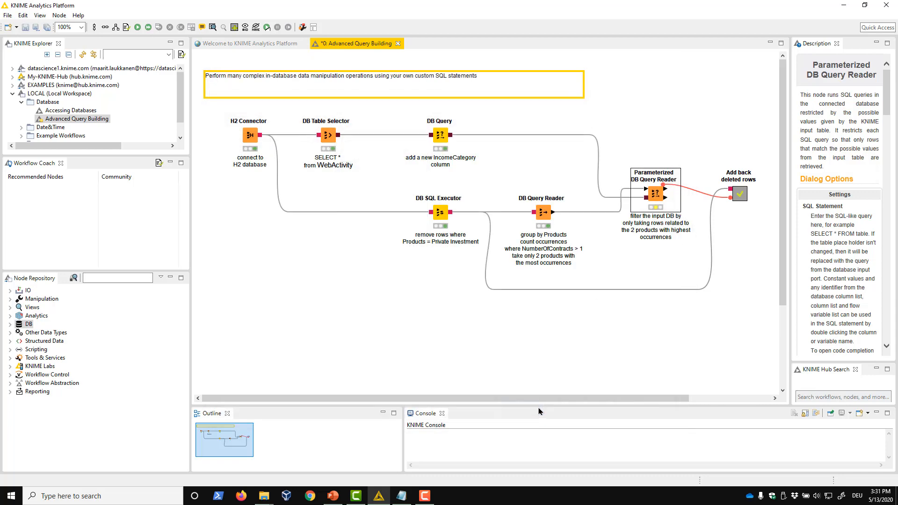
mouse_move(658, 198)
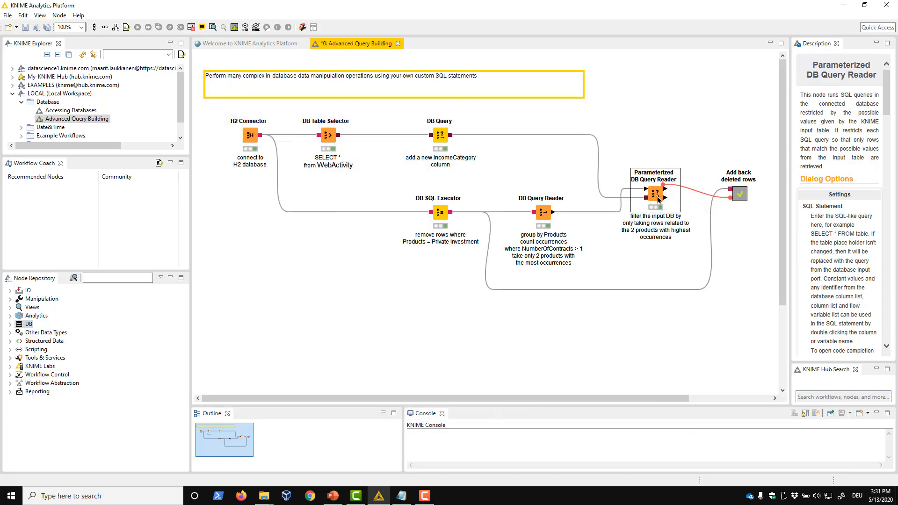
double_click(655, 194)
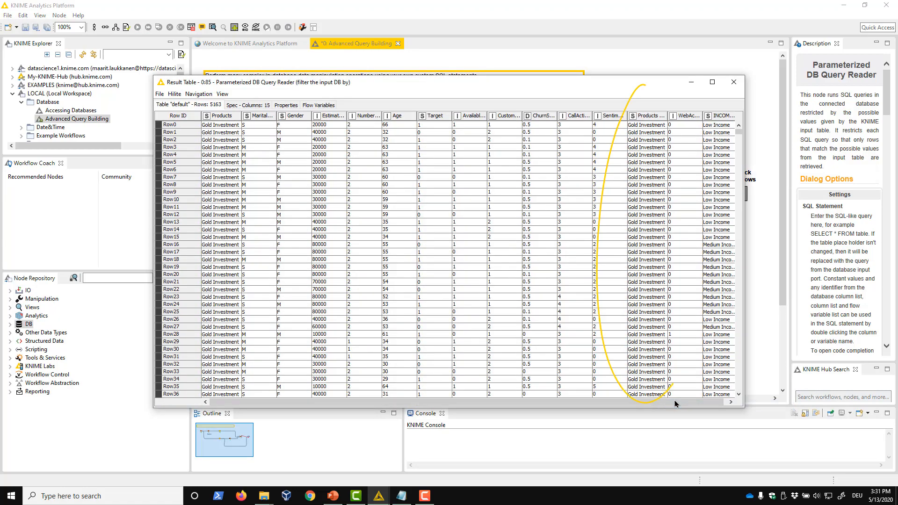
scroll("down", 3)
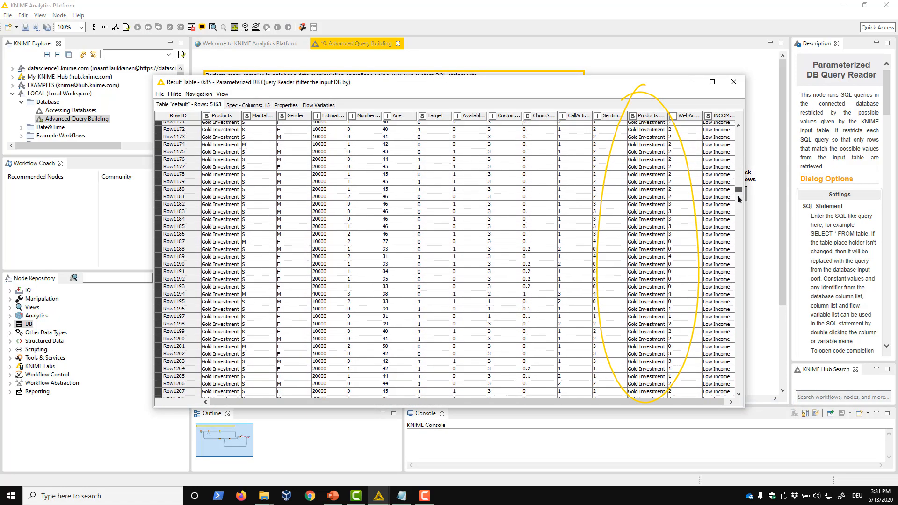